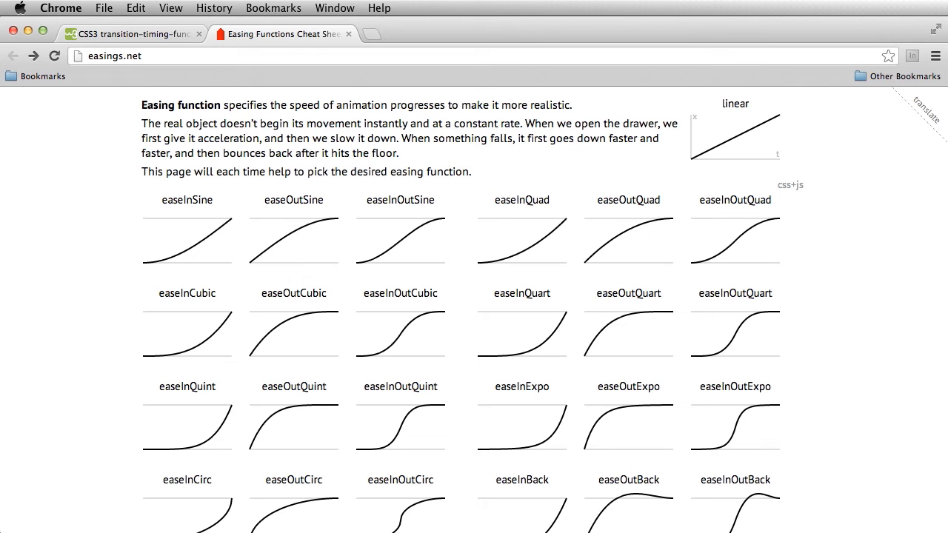
pyautogui.moveTo(690, 166)
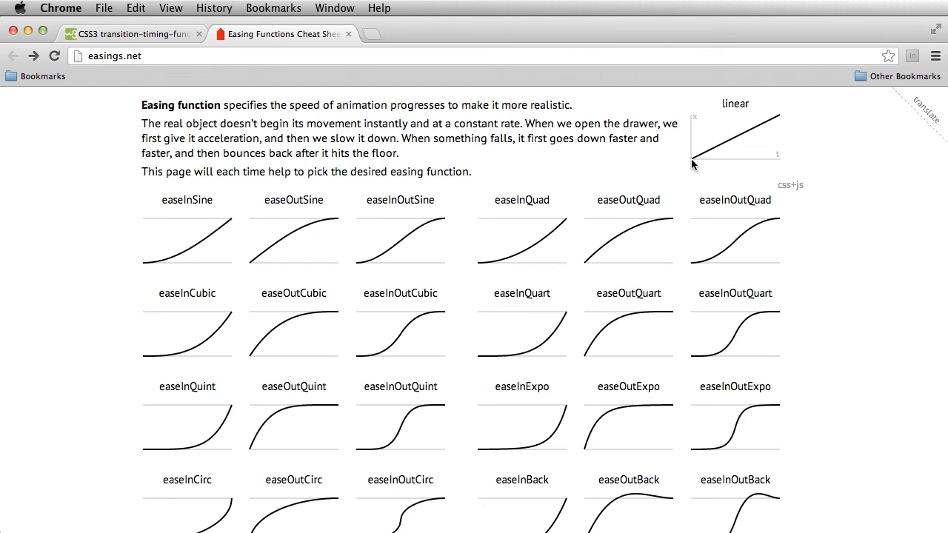
pyautogui.moveTo(782, 118)
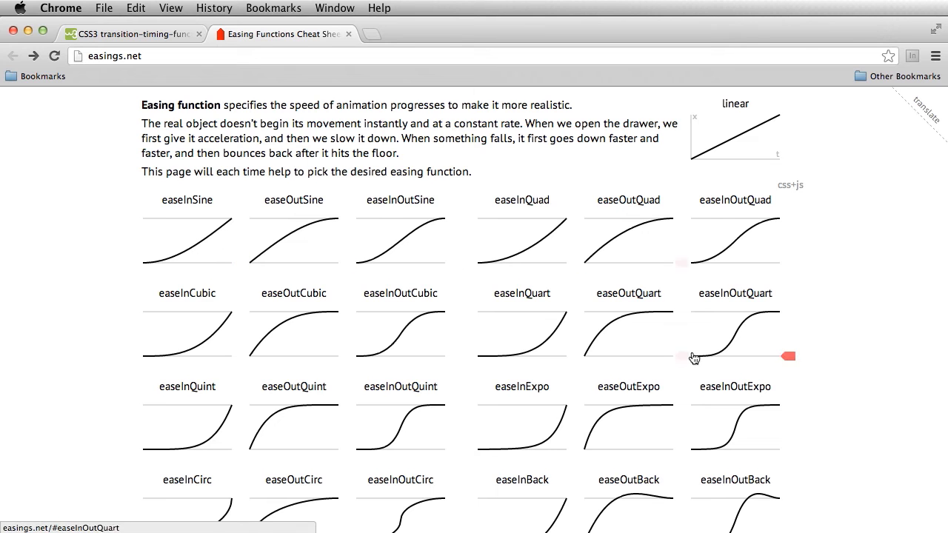
pyautogui.moveTo(527, 261)
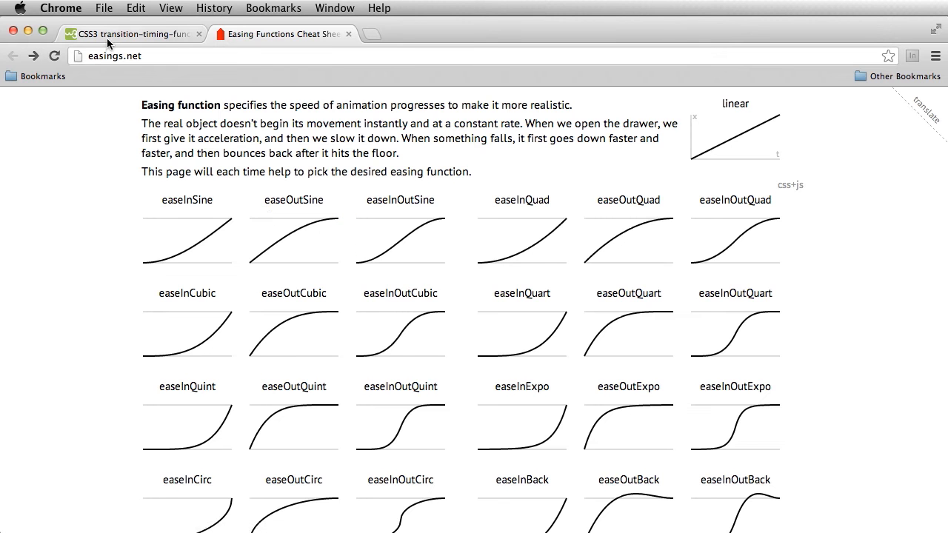
# - Nudge BlueBird to record Left/Top keyframes at 0 and check its wing-flap symbol timeline
pyautogui.click(134, 34)
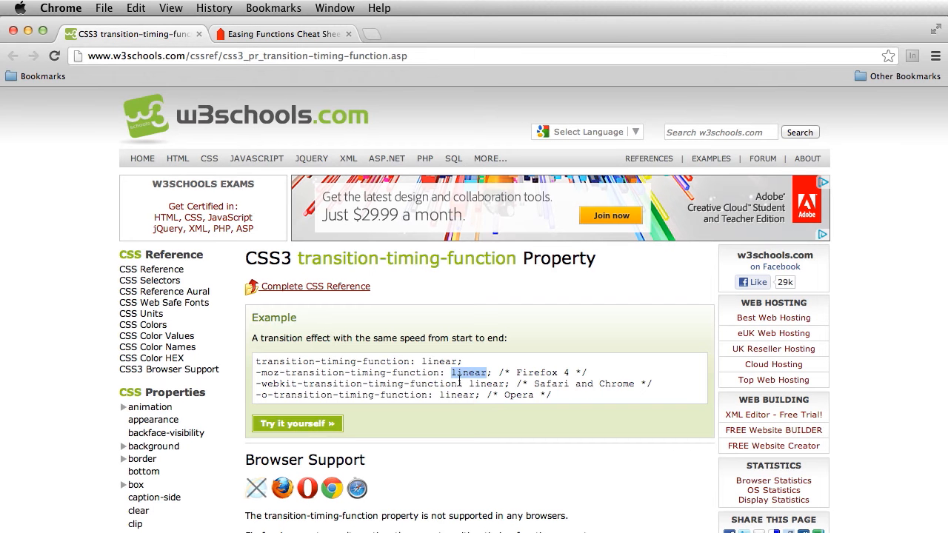
pyautogui.click(282, 34)
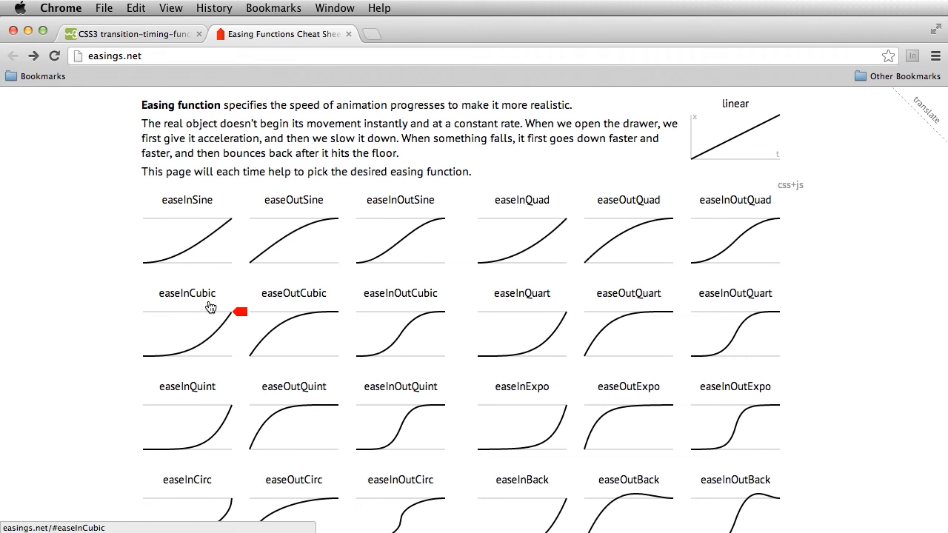
pyautogui.moveTo(211, 338)
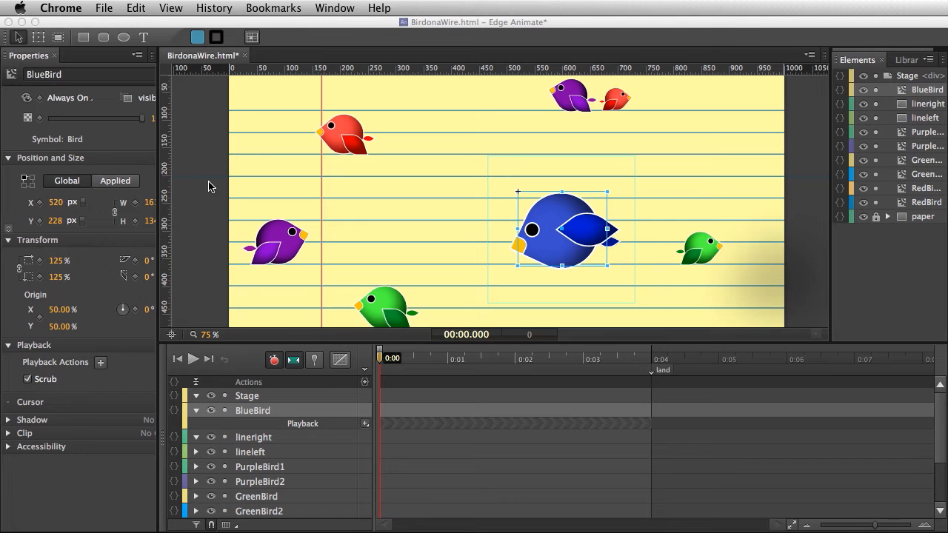
pyautogui.moveTo(211, 190)
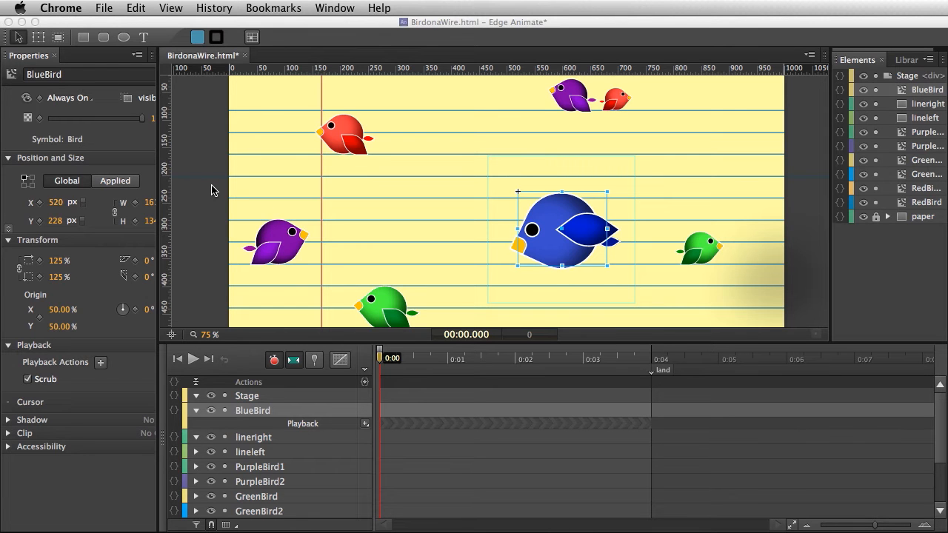
pyautogui.moveTo(673, 300)
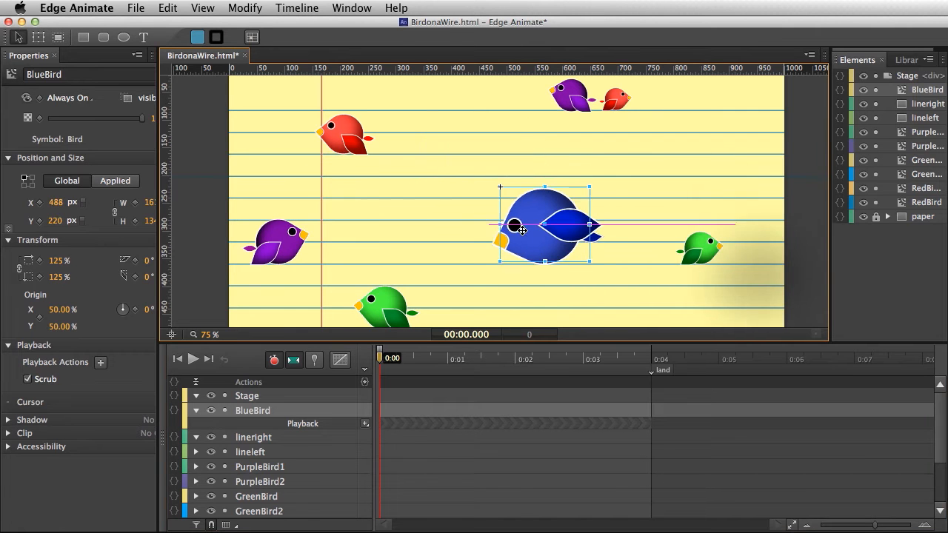
pyautogui.moveTo(545, 225); pyautogui.dragTo(545, 243)
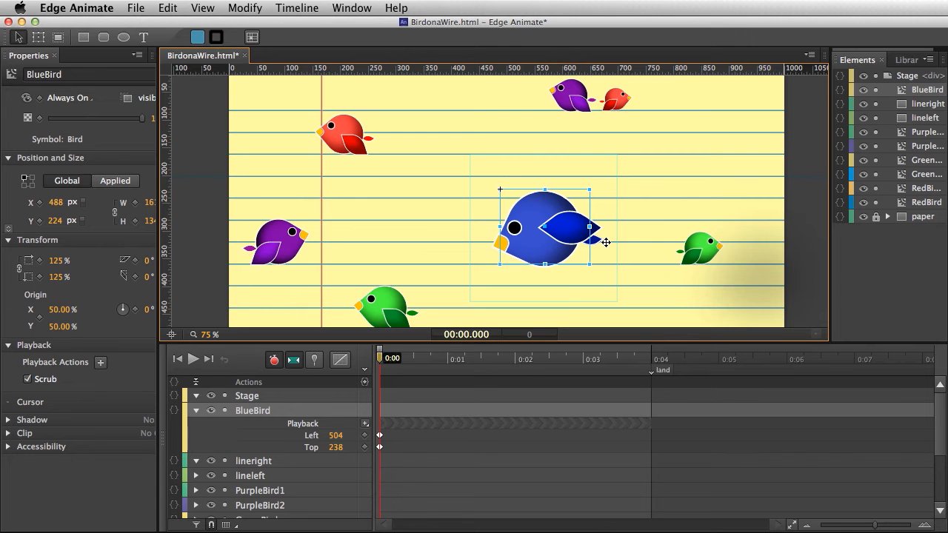
pyautogui.moveTo(270, 246)
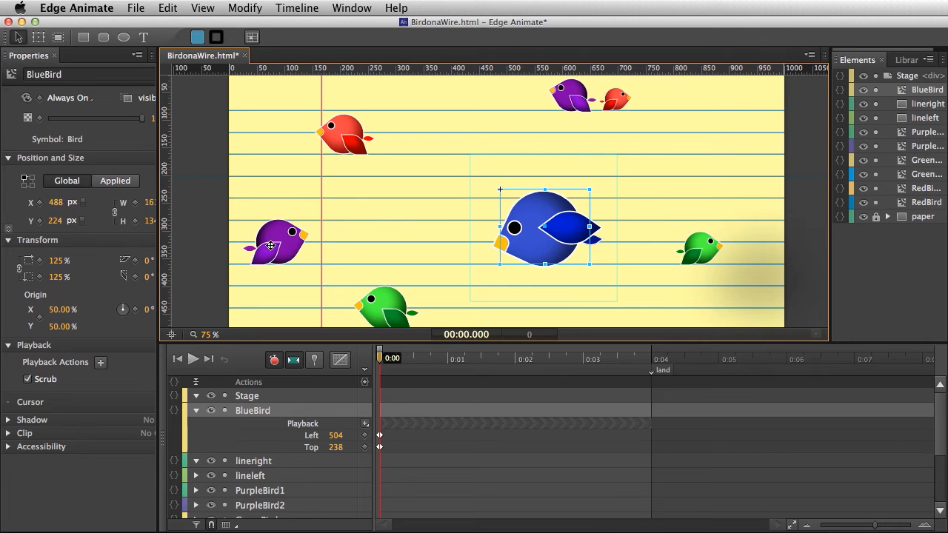
pyautogui.moveTo(545, 228); pyautogui.dragTo(533, 200)
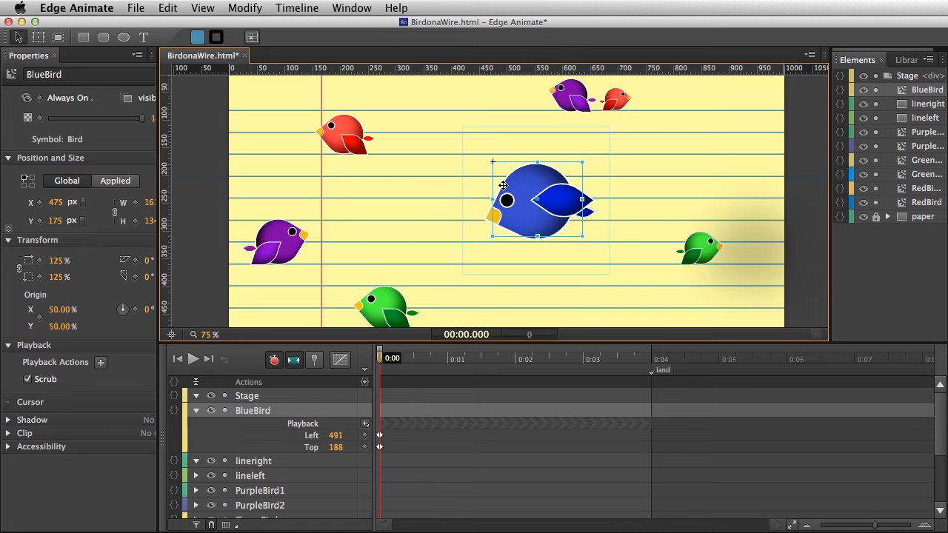
pyautogui.moveTo(533, 200); pyautogui.dragTo(547, 223)
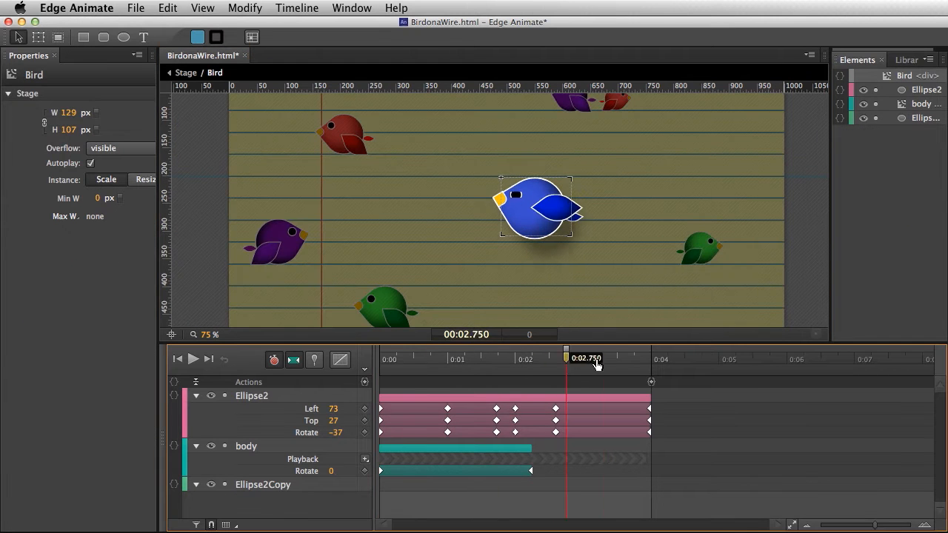
pyautogui.click(178, 360)
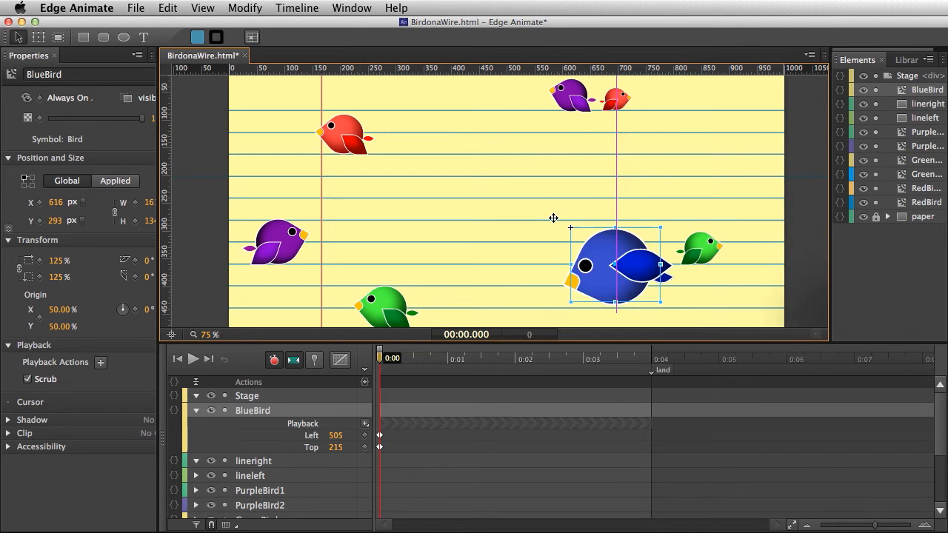
# - Move BlueBird to start just below the stage's lower edge
pyautogui.moveTo(619, 265); pyautogui.dragTo(510, 163)
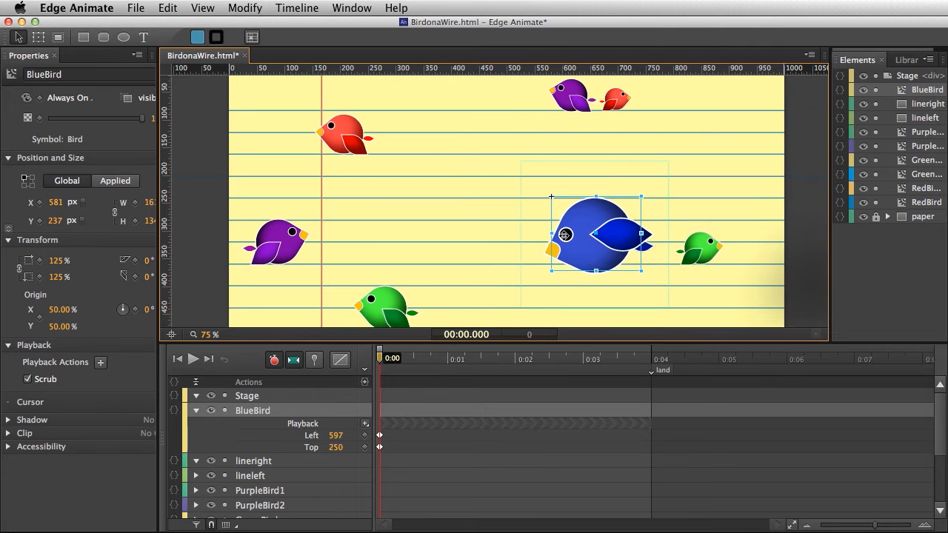
pyautogui.moveTo(592, 236); pyautogui.dragTo(670, 296)
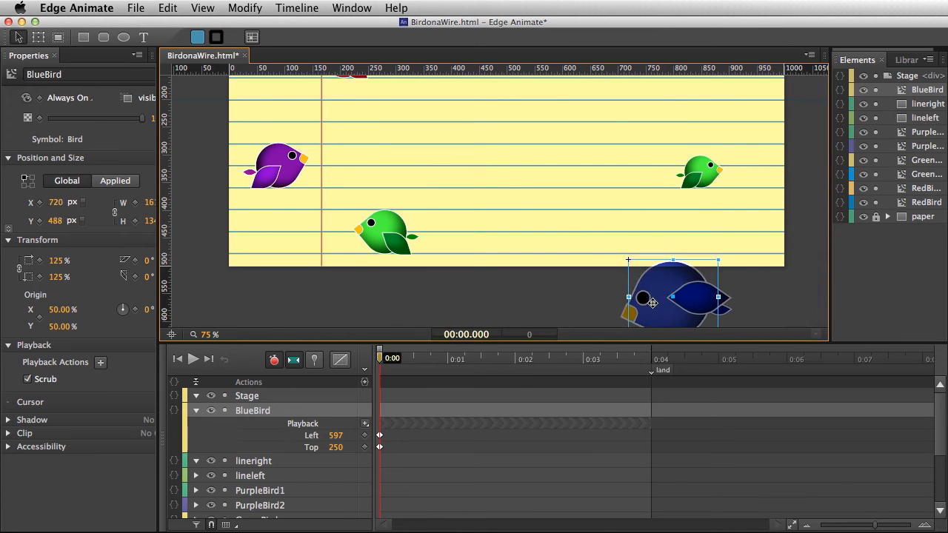
# - At about 2.5 s, raise BlueBird to its landing spot near the top of the stage
pyautogui.moveTo(669, 296); pyautogui.dragTo(678, 305)
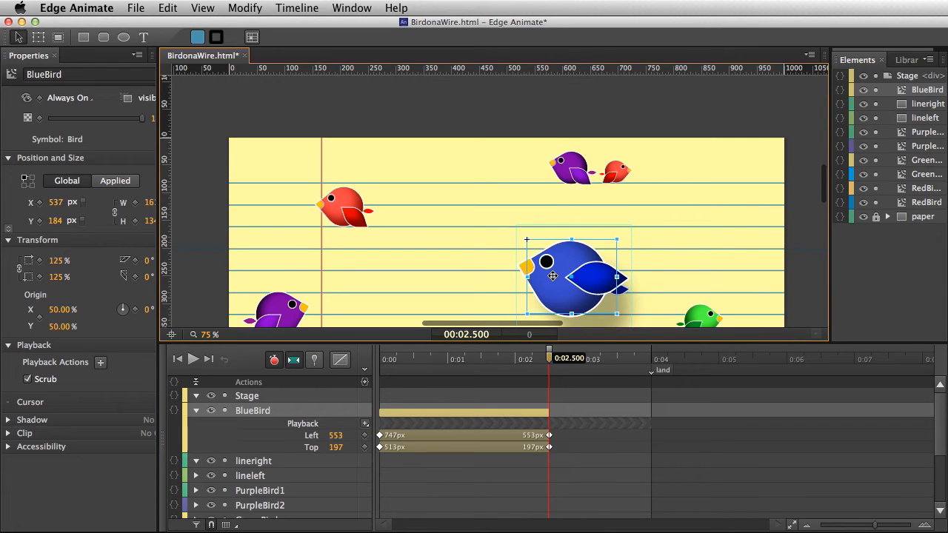
pyautogui.moveTo(554, 278); pyautogui.dragTo(521, 205)
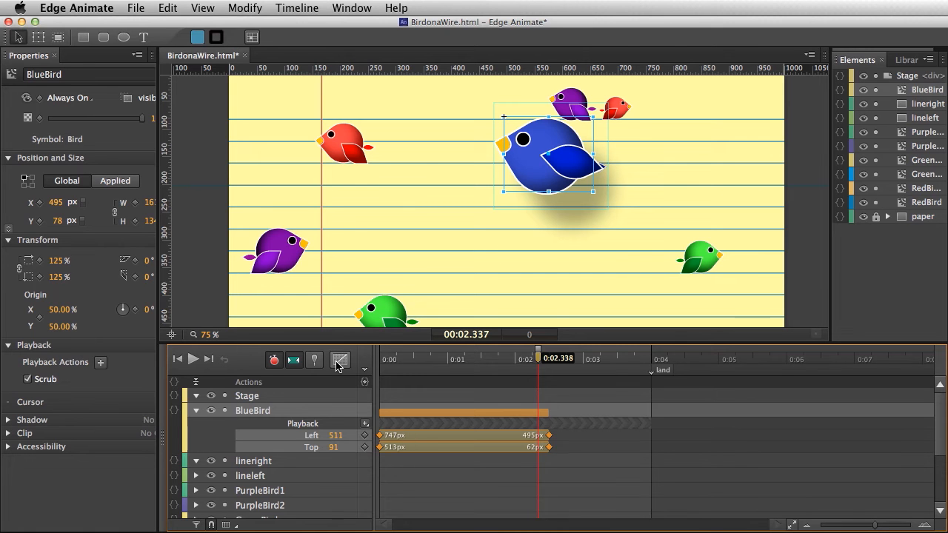
# - Ease out the flight and keyframe BlueBird settling slightly lower by 3 s
pyautogui.click(341, 360)
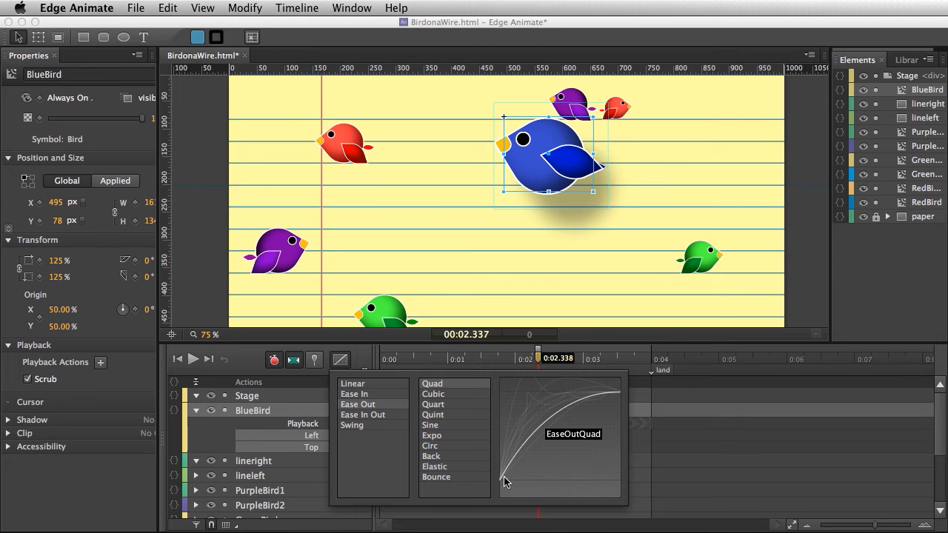
pyautogui.moveTo(516, 480)
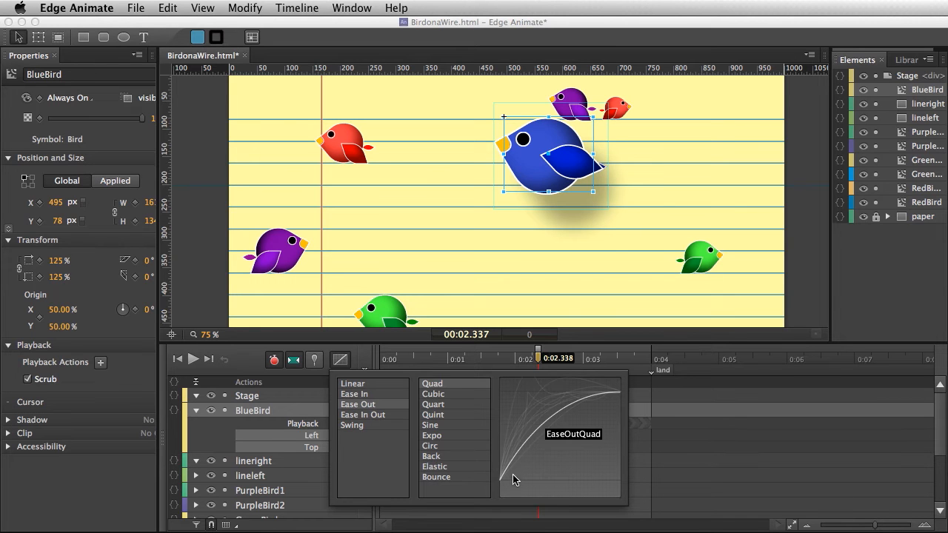
pyautogui.moveTo(557, 421)
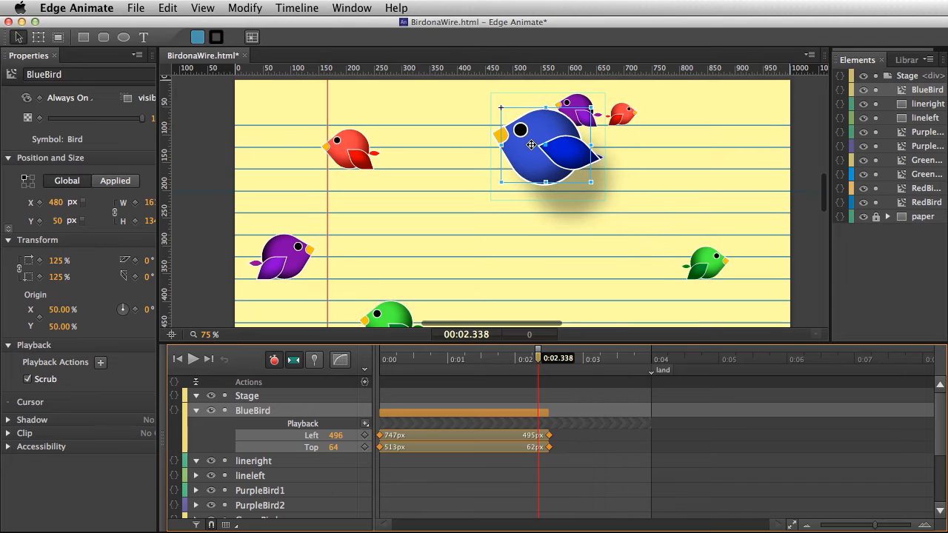
pyautogui.moveTo(530, 145); pyautogui.dragTo(534, 136)
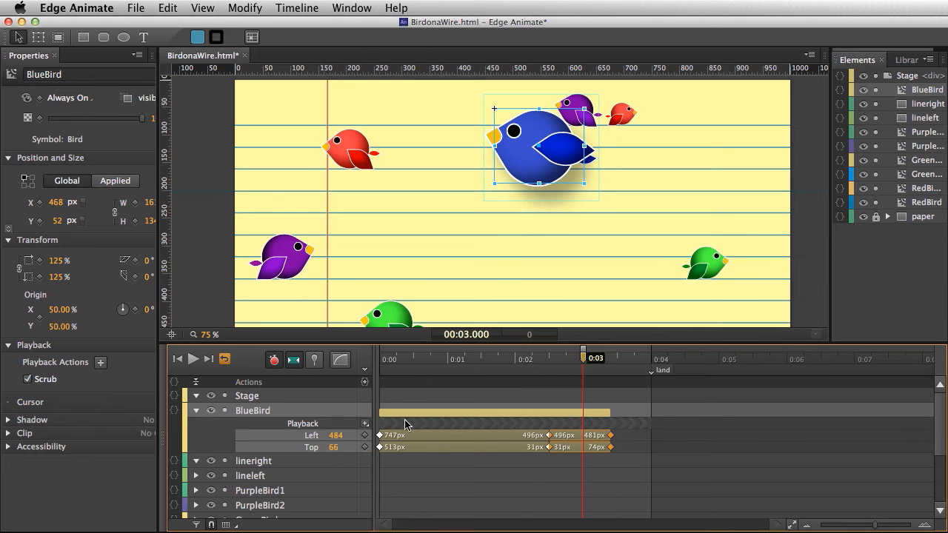
# - Apply Ease Out / Ease In Out Quad curves to BlueBird's flight transitions
pyautogui.click(341, 360)
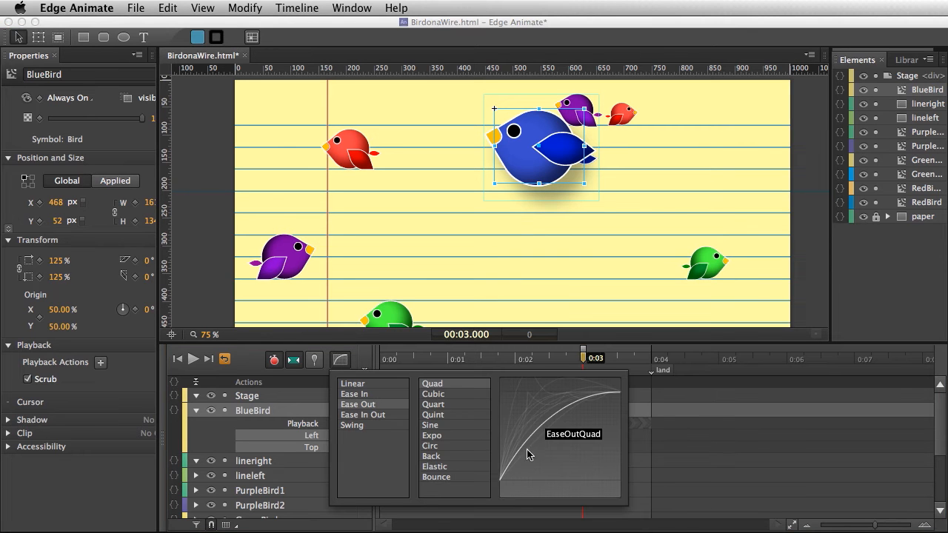
pyautogui.moveTo(585, 408)
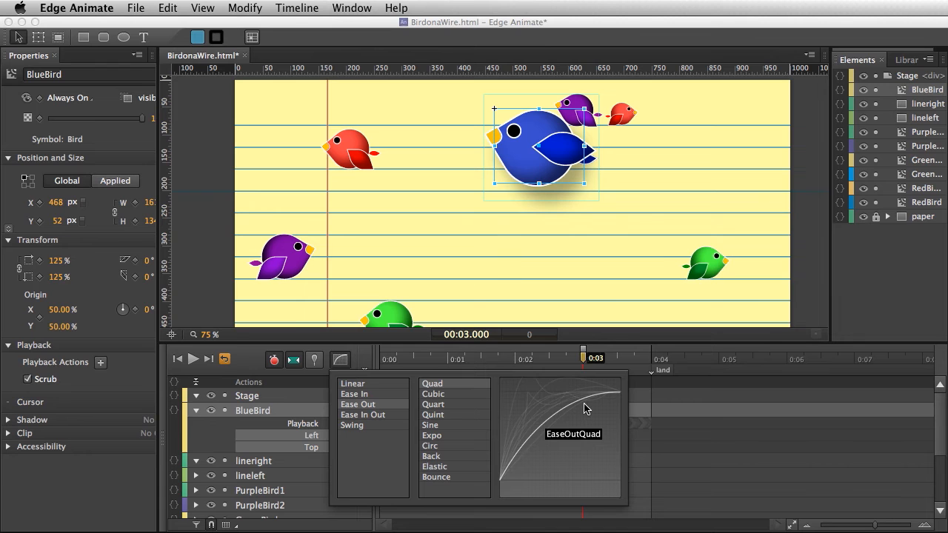
pyautogui.moveTo(252, 421)
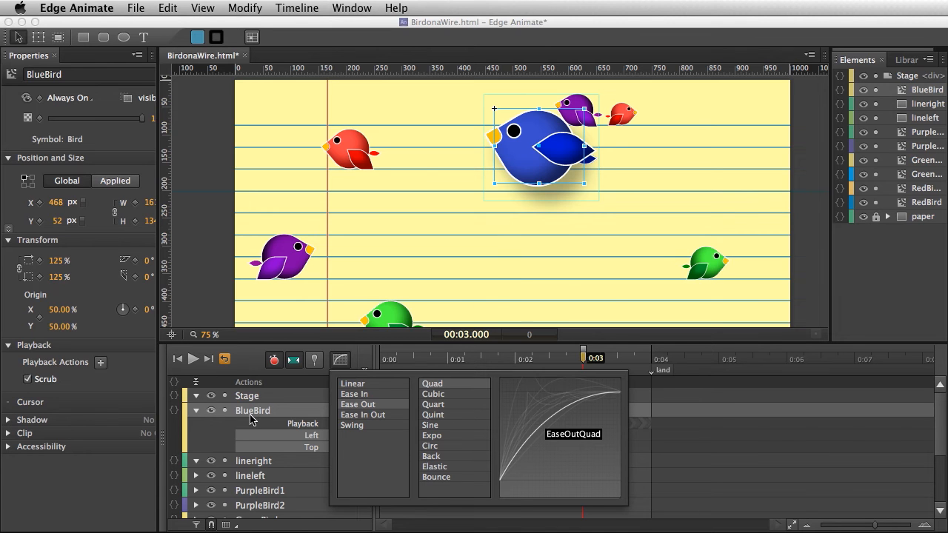
pyautogui.moveTo(352, 406)
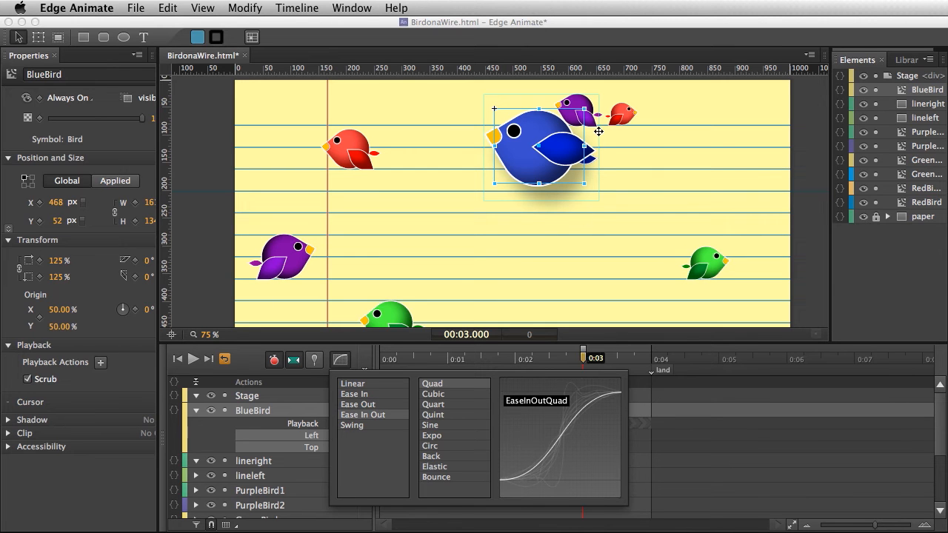
pyautogui.moveTo(529, 189)
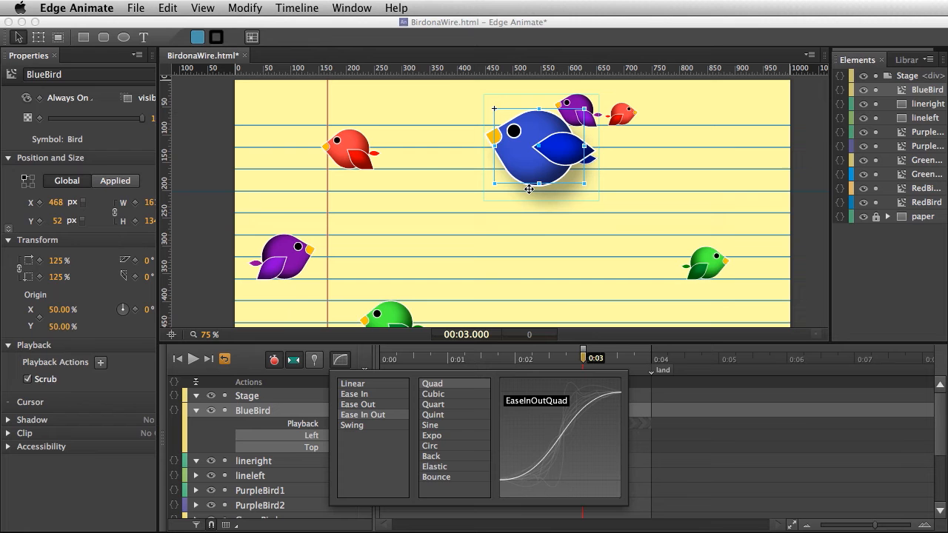
pyautogui.moveTo(542, 365)
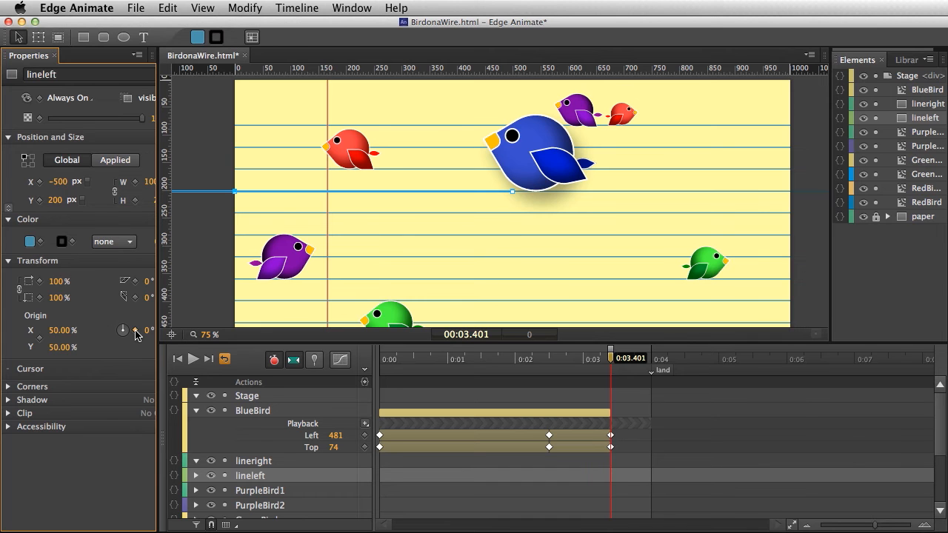
pyautogui.moveTo(342, 457)
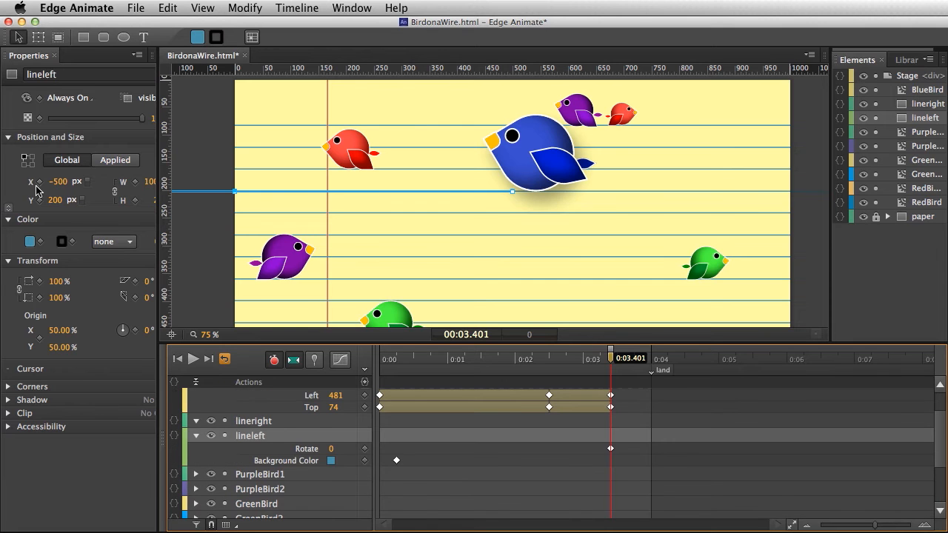
# - Keyframe lineleft rotating to 21° from 3.401 s to 4.621 s, then select lineright at the bend start
pyautogui.click(195, 435)
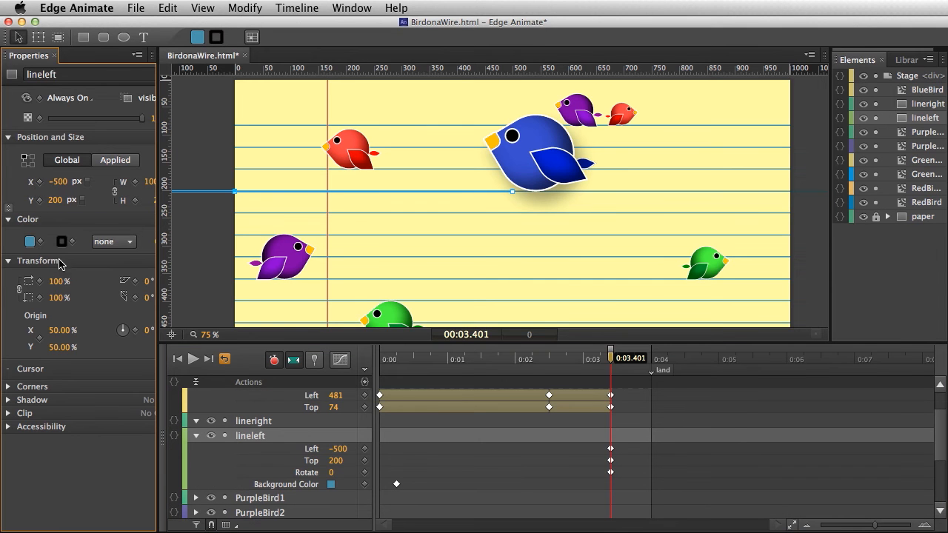
pyautogui.moveTo(133, 332)
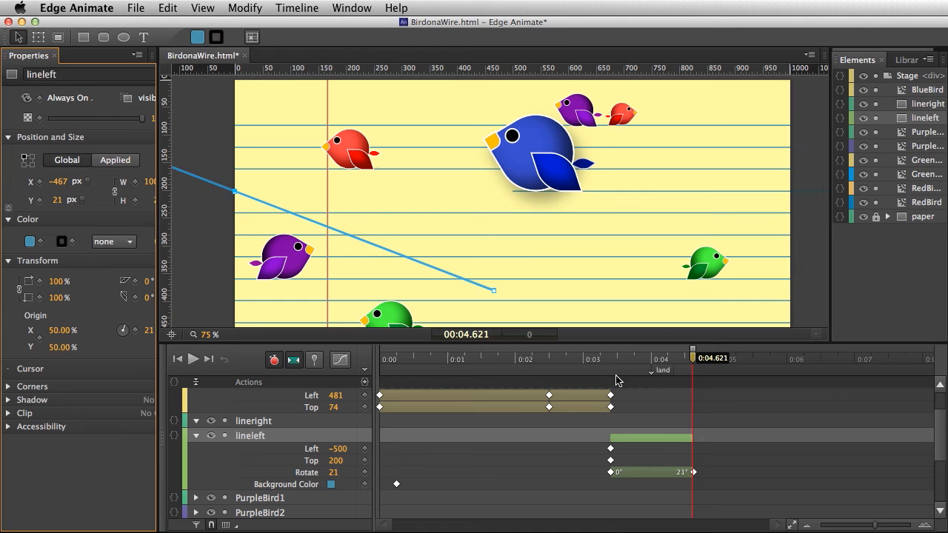
pyautogui.click(192, 360)
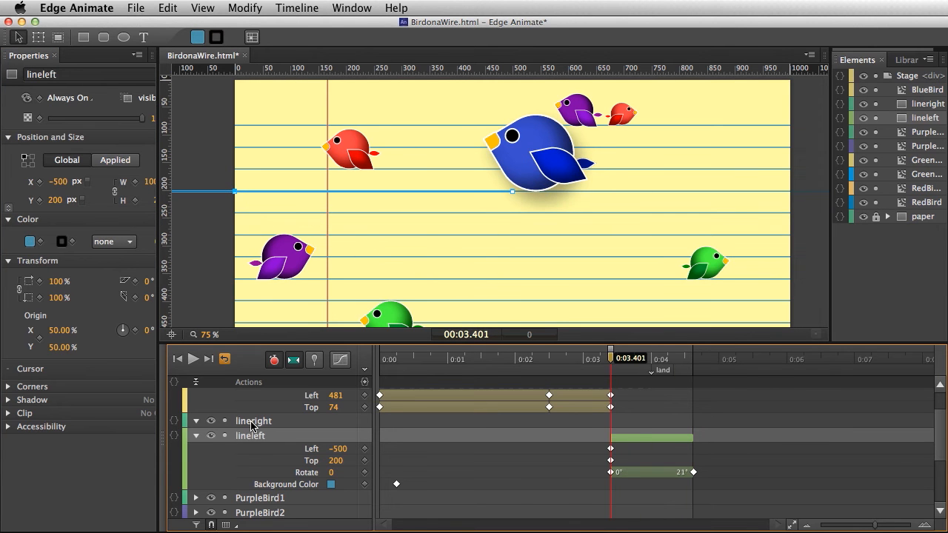
pyautogui.click(253, 420)
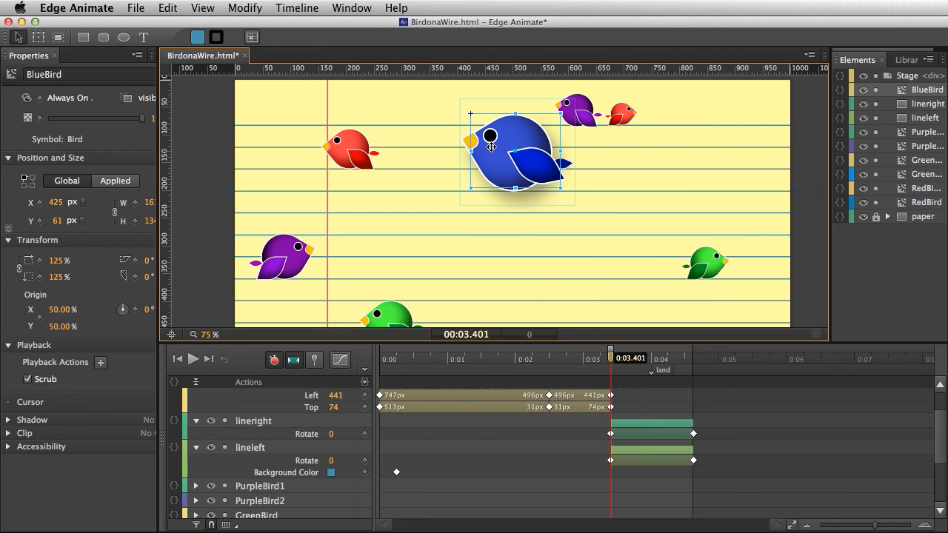
# - Rotate lineright to -21° and drop BlueBird onto the wires' V near 4.6 s
pyautogui.moveTo(610, 357); pyautogui.dragTo(684, 356)
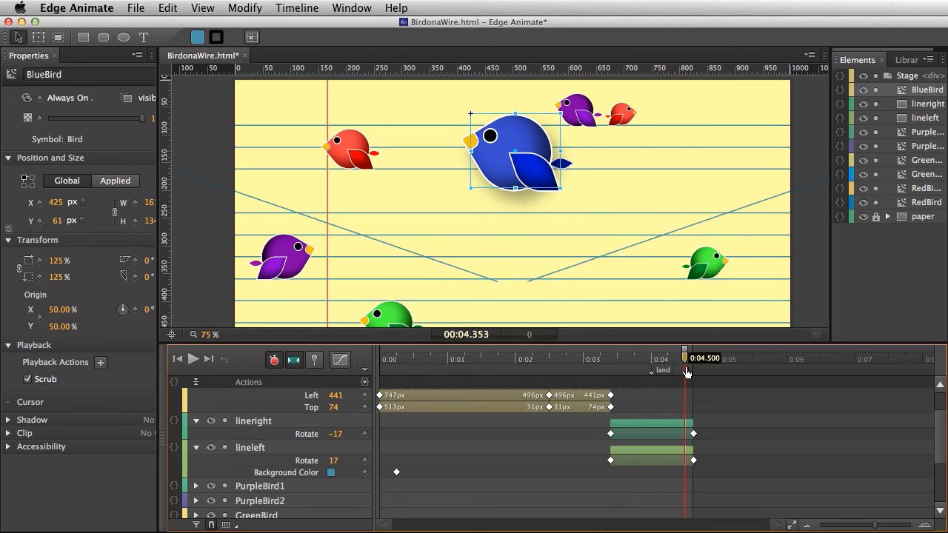
pyautogui.moveTo(684, 357); pyautogui.dragTo(693, 357)
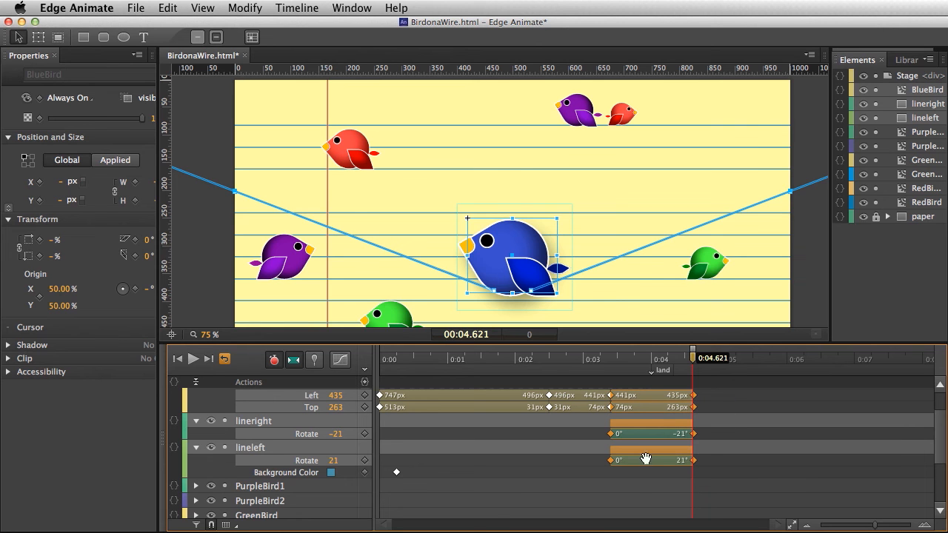
pyautogui.moveTo(653, 445)
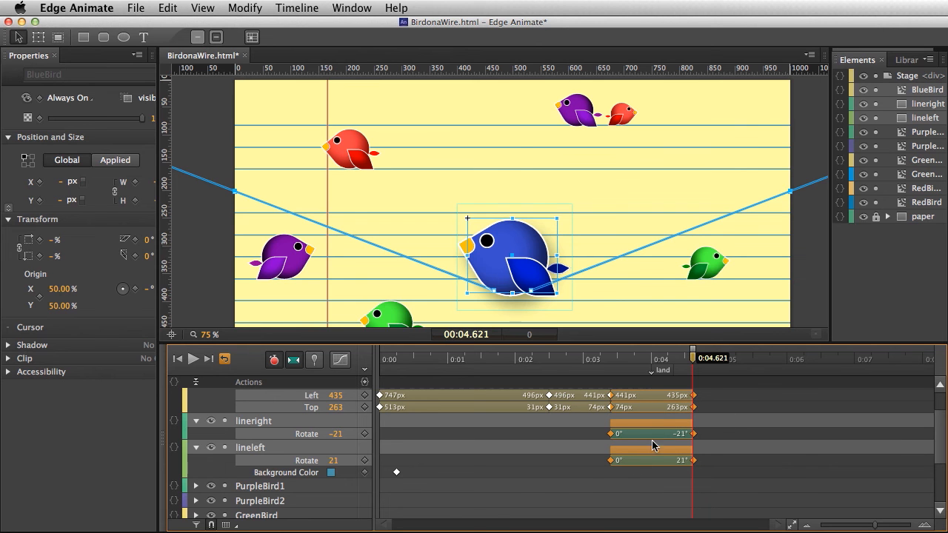
# - Give the Rotate transitions Elastic ease-out, rewind to 0 and preview BirdonaWire.html in the browser
pyautogui.click(340, 360)
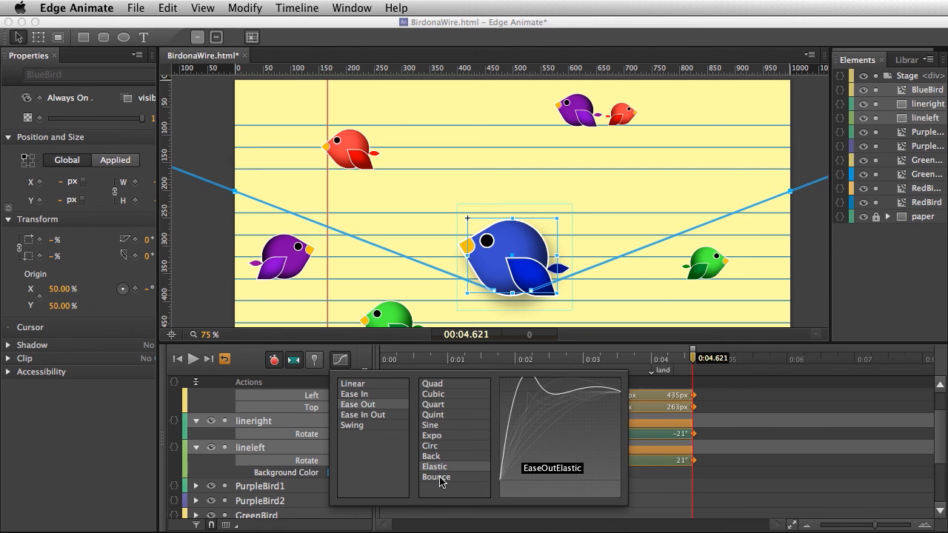
pyautogui.moveTo(436, 466)
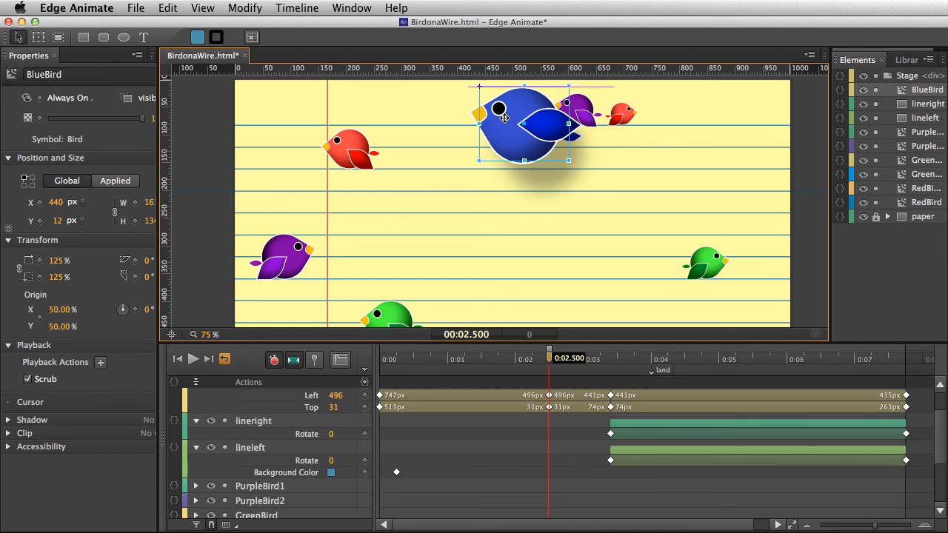
pyautogui.click(314, 360)
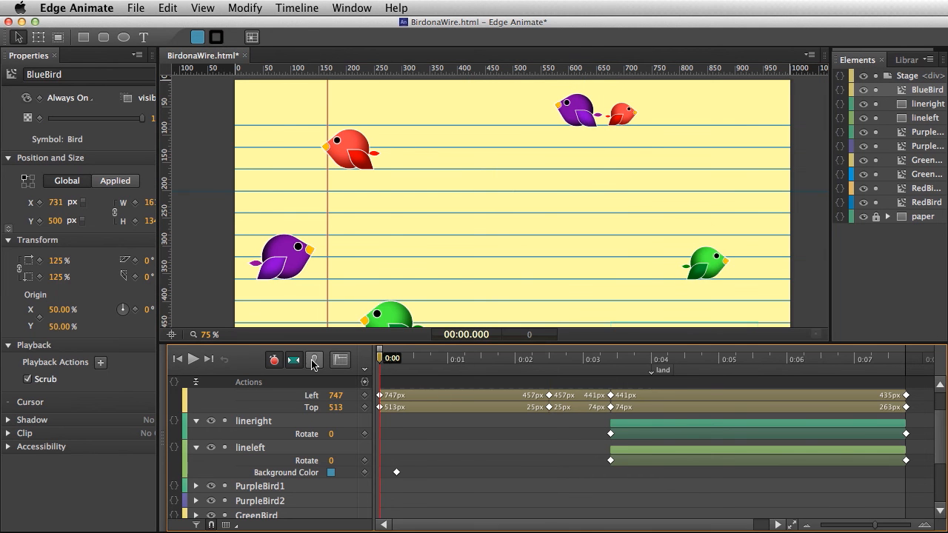
pyautogui.click(314, 360)
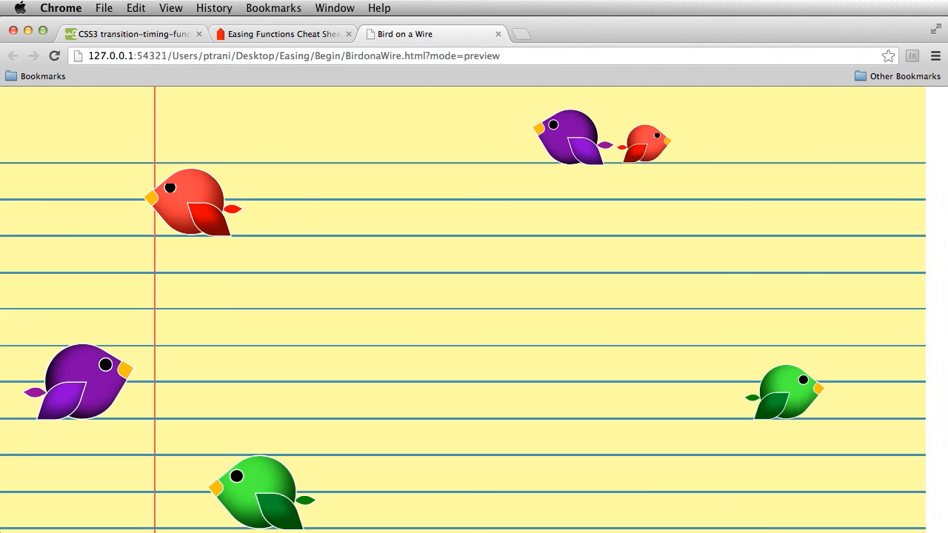